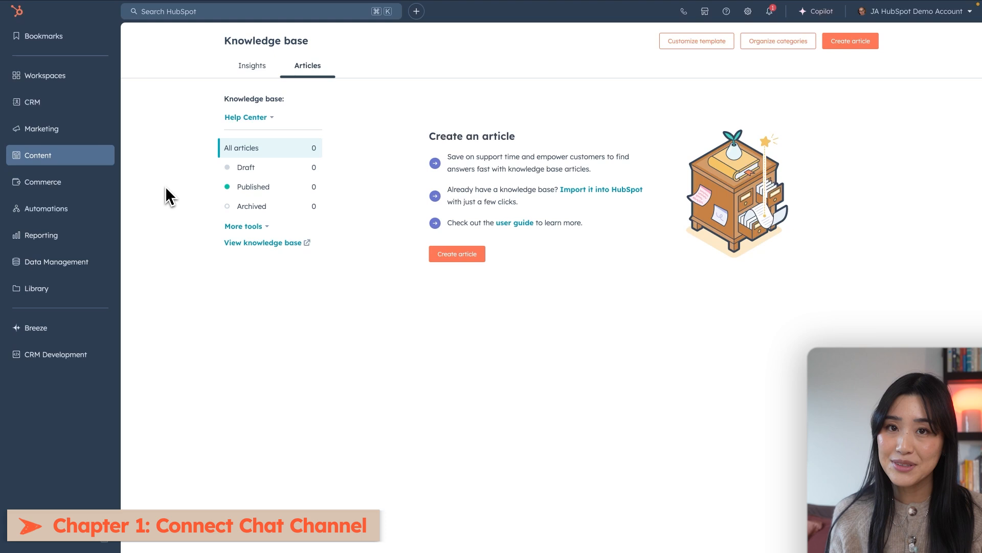
mouse_move(625, 110)
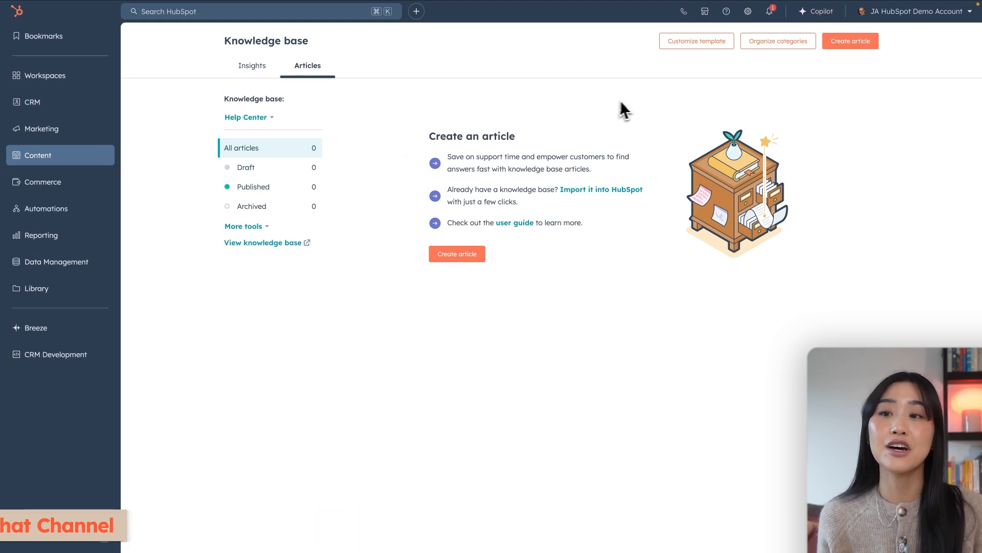
- Open Inbox & Help Desk > Inboxes settings, showing the connected Chat channel
click(747, 11)
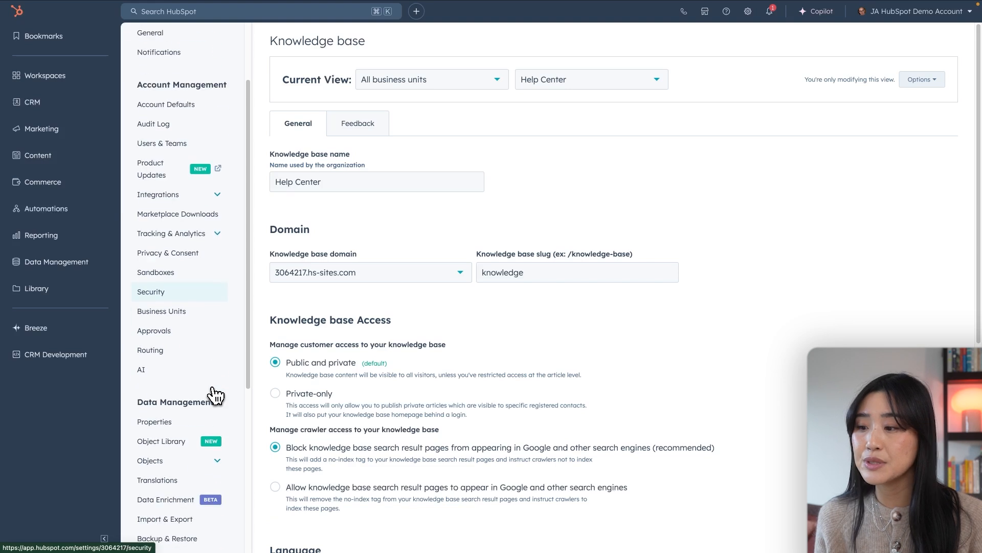
scroll(down, 3)
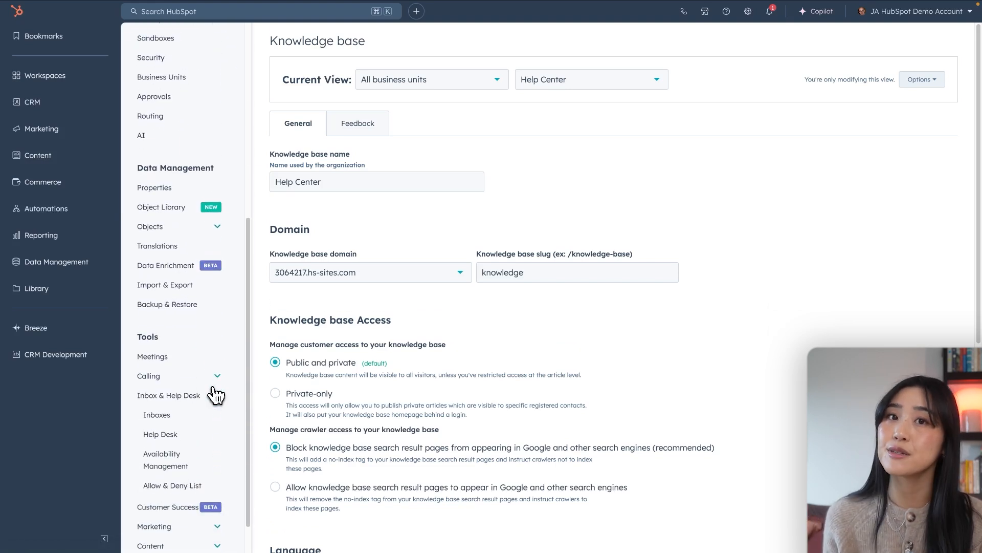
click(156, 414)
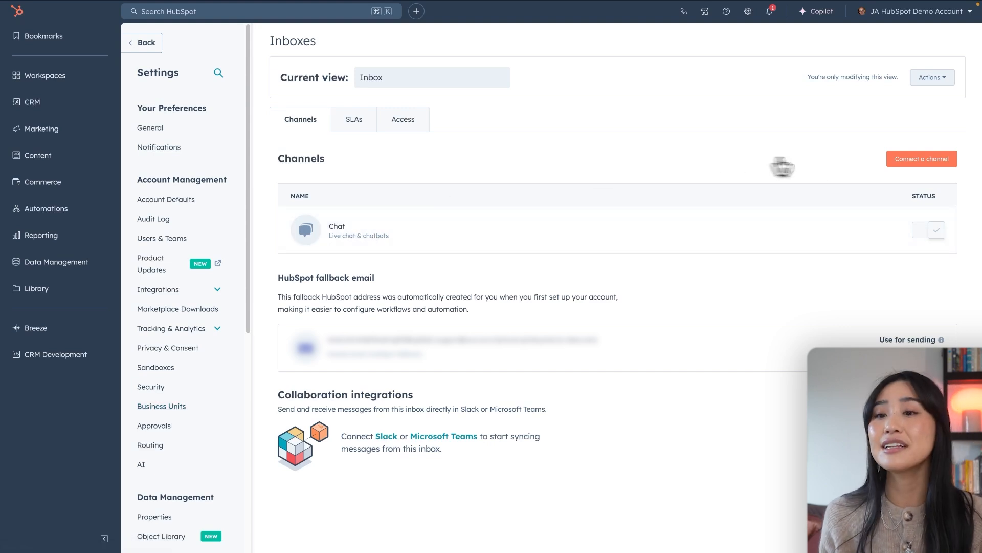
- Preview the Connect a channel options, then cancel without connecting anything
click(921, 158)
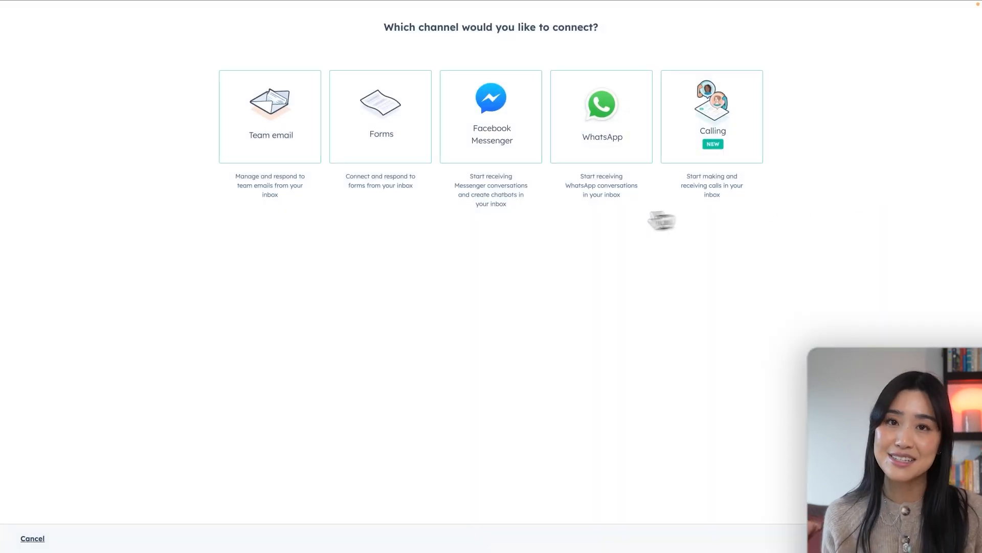
mouse_move(82, 477)
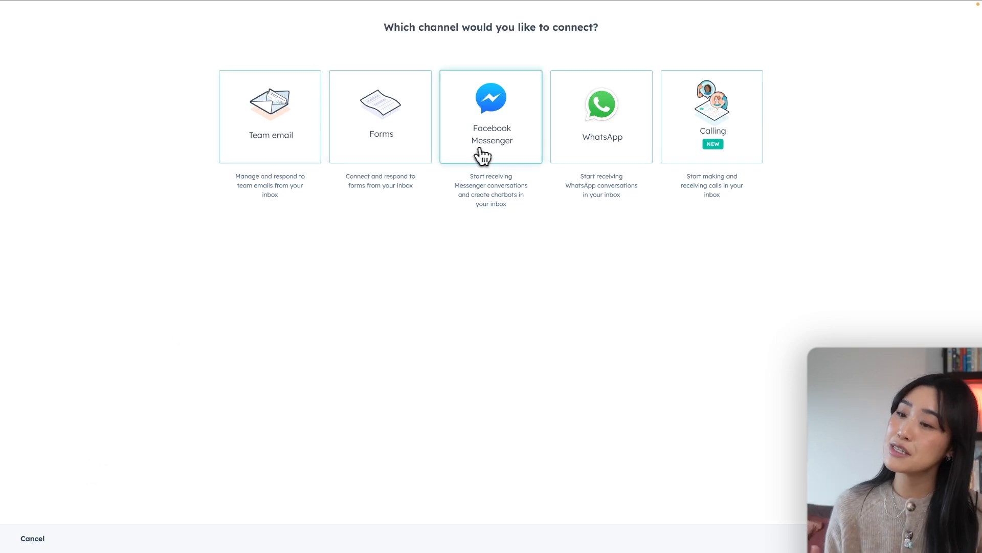
mouse_move(680, 158)
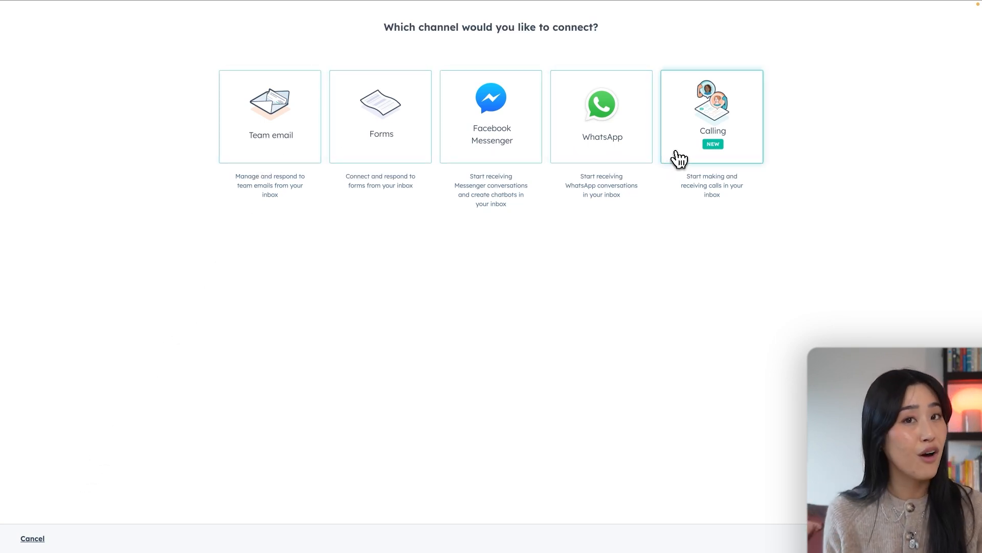
mouse_move(41, 519)
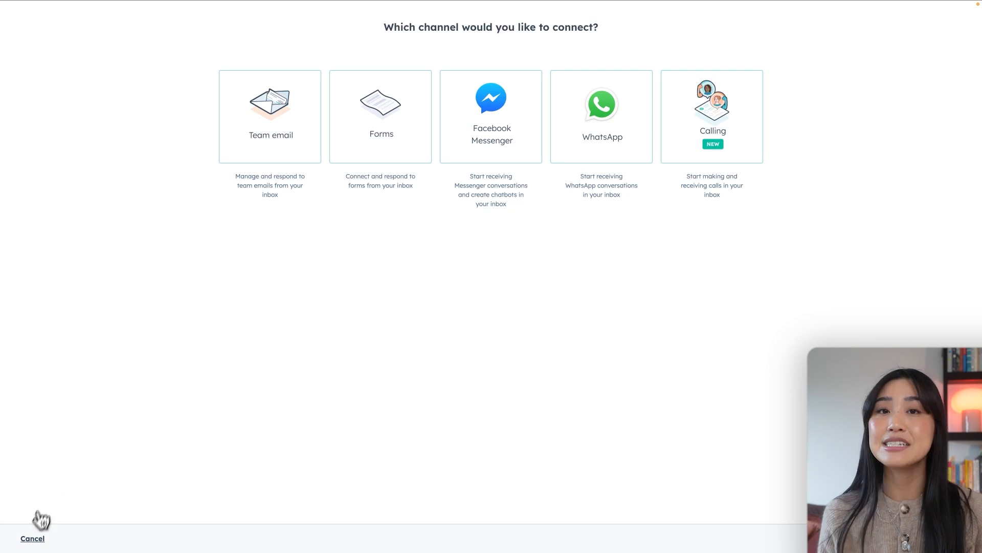
click(32, 537)
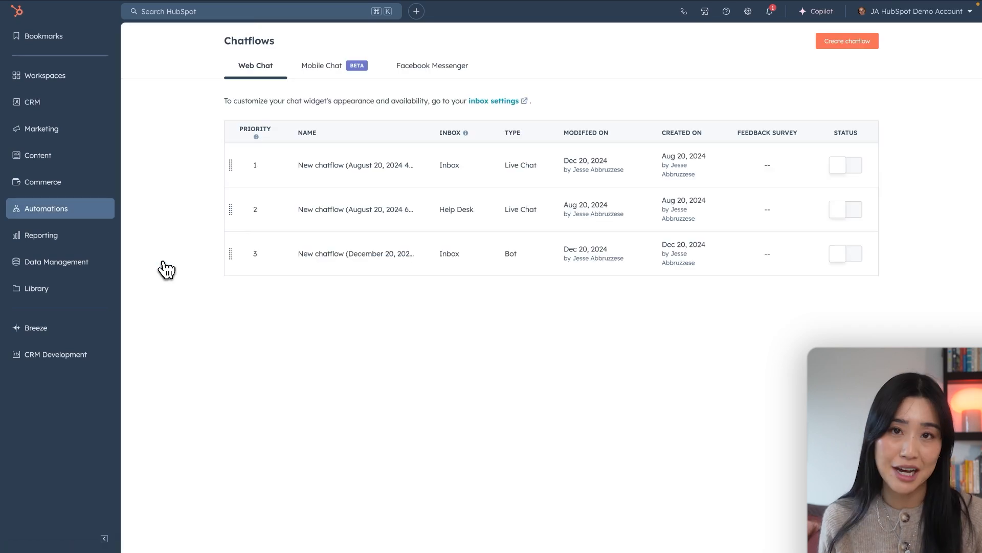
- Create a Website chatflow routed to the Inbox in English
click(846, 41)
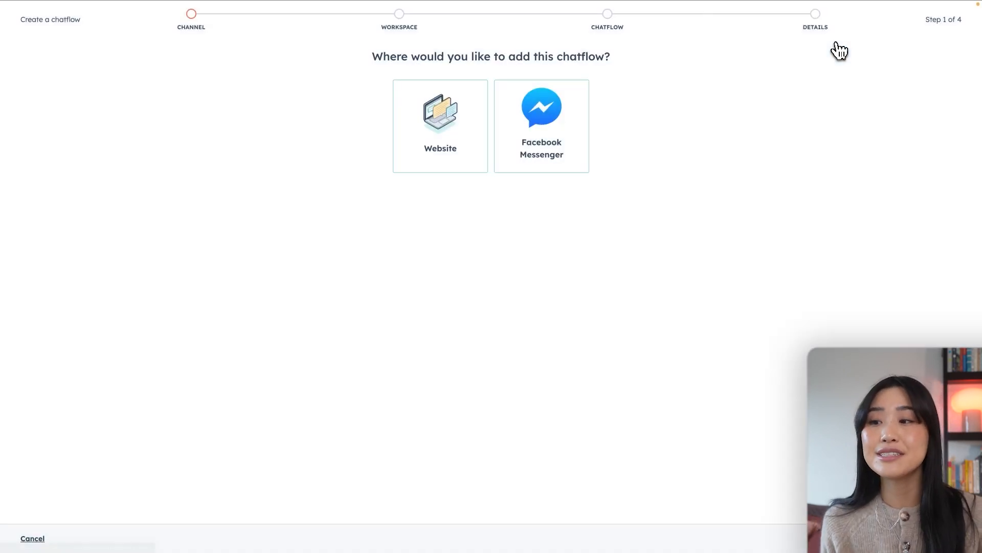
click(440, 126)
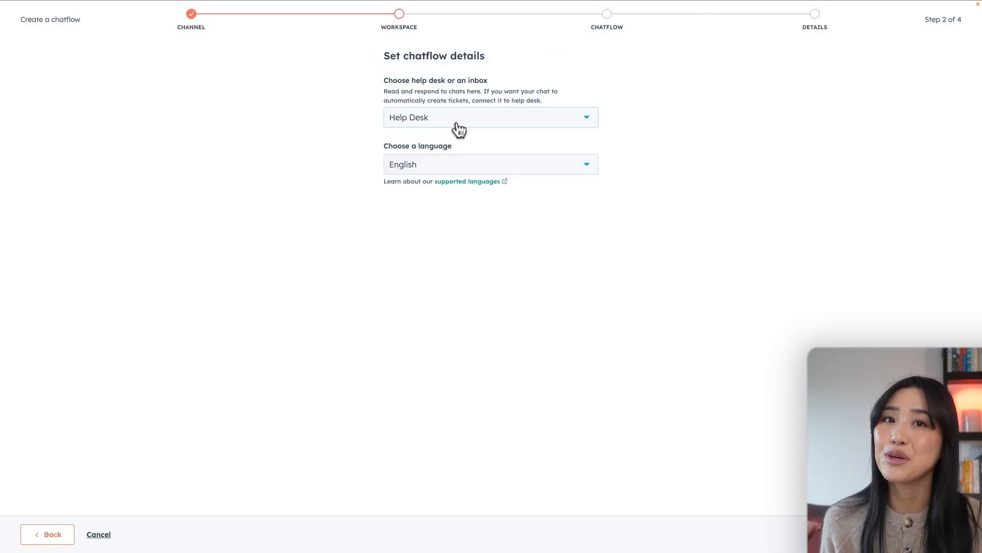
click(491, 118)
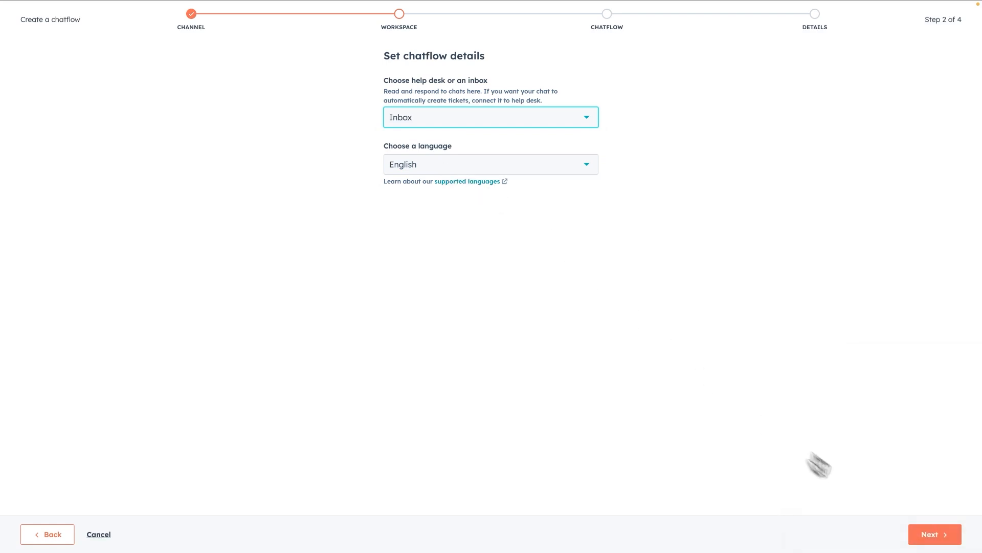
click(935, 534)
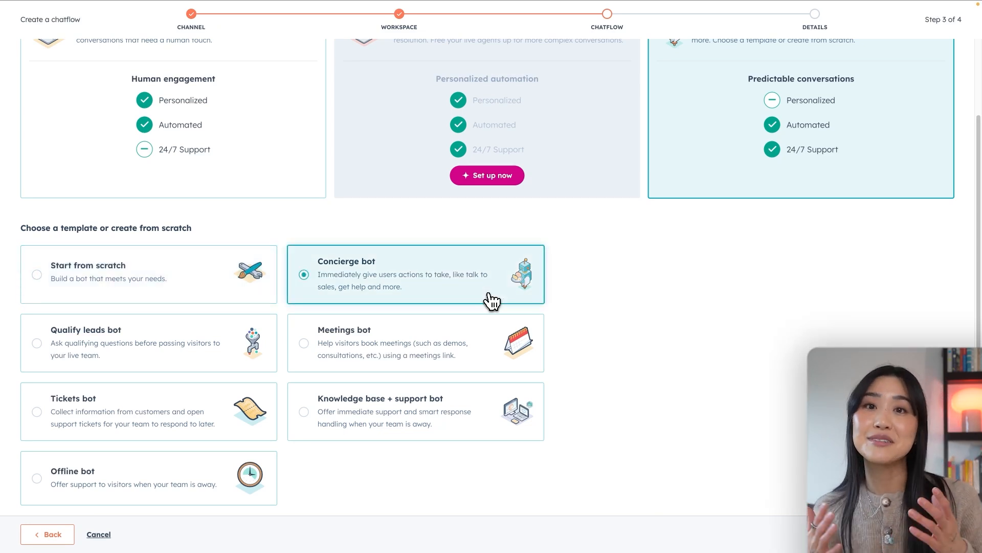
mouse_move(273, 323)
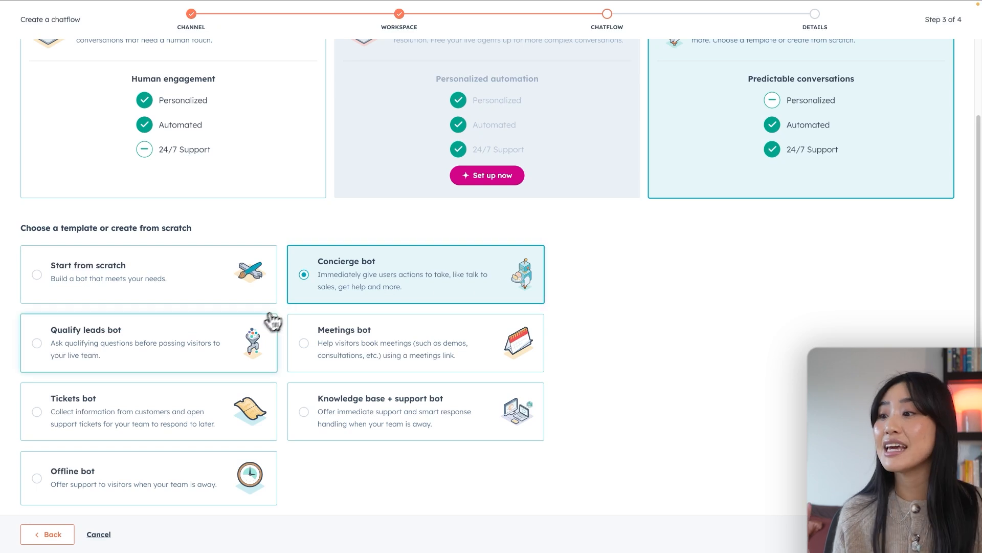
- Compare the Meetings and Qualify leads bot templates, then create from Qualify leads bot
click(36, 343)
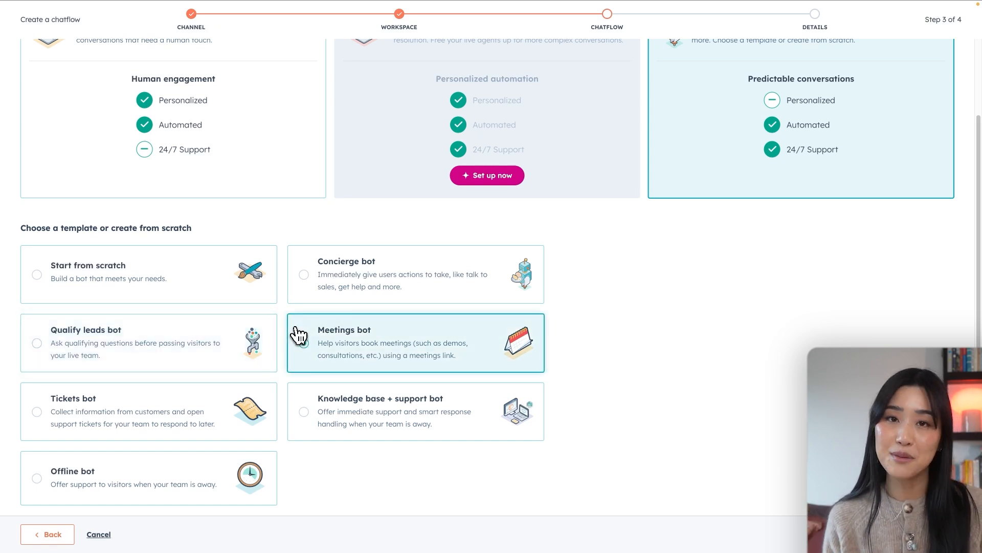
click(304, 342)
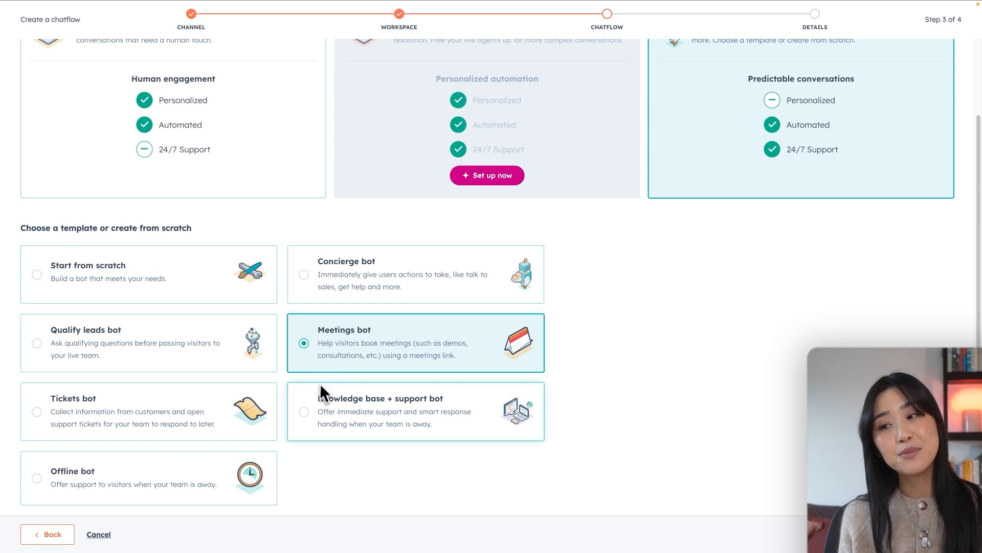
mouse_move(249, 411)
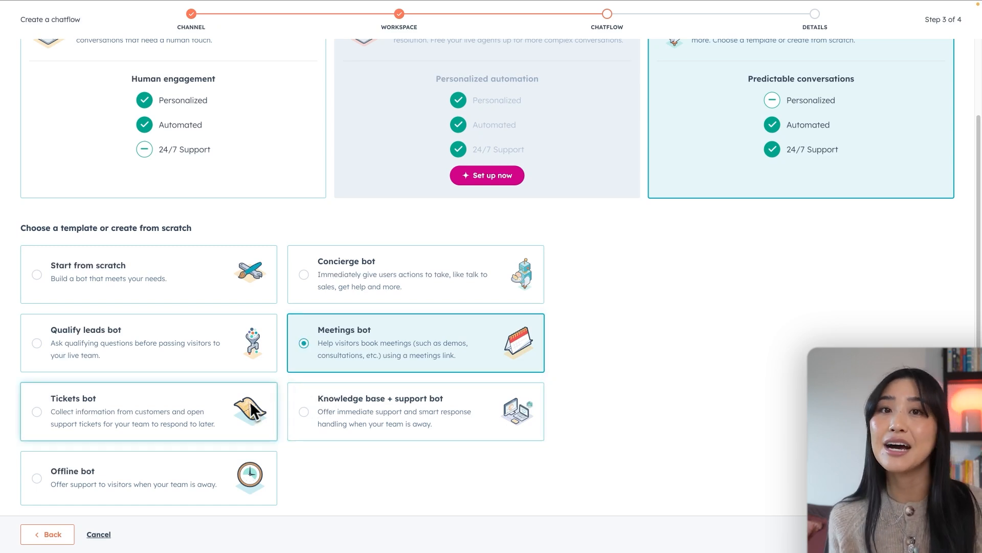
mouse_move(198, 279)
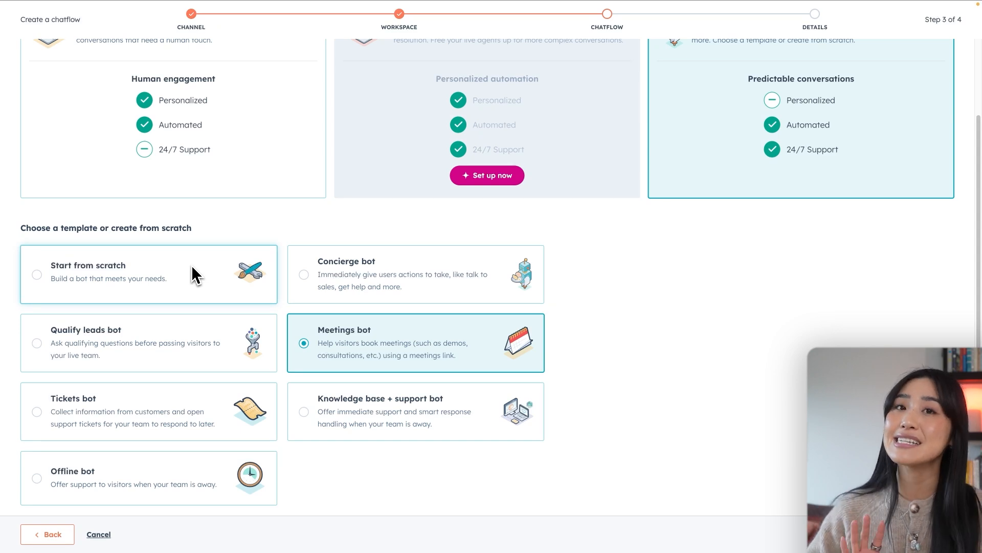
mouse_move(197, 329)
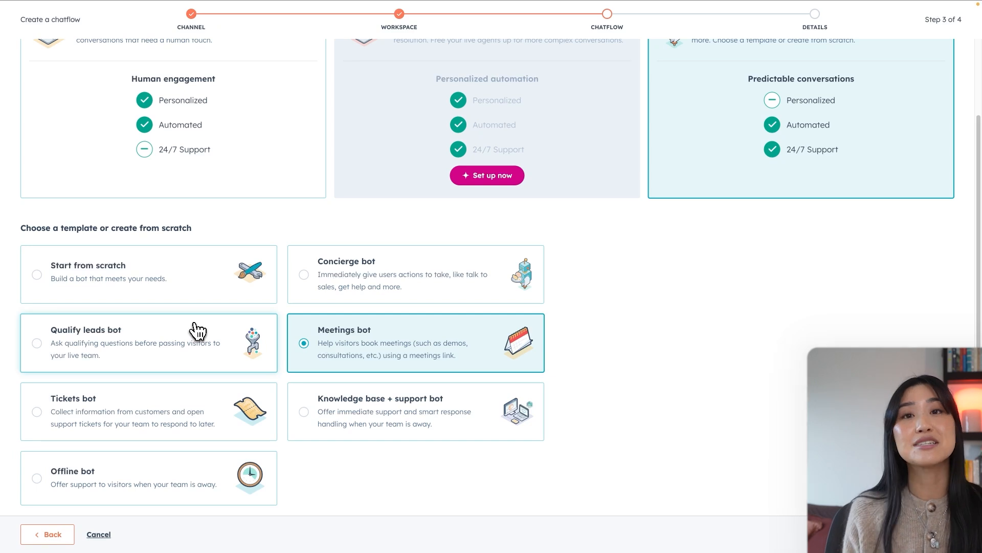
click(36, 343)
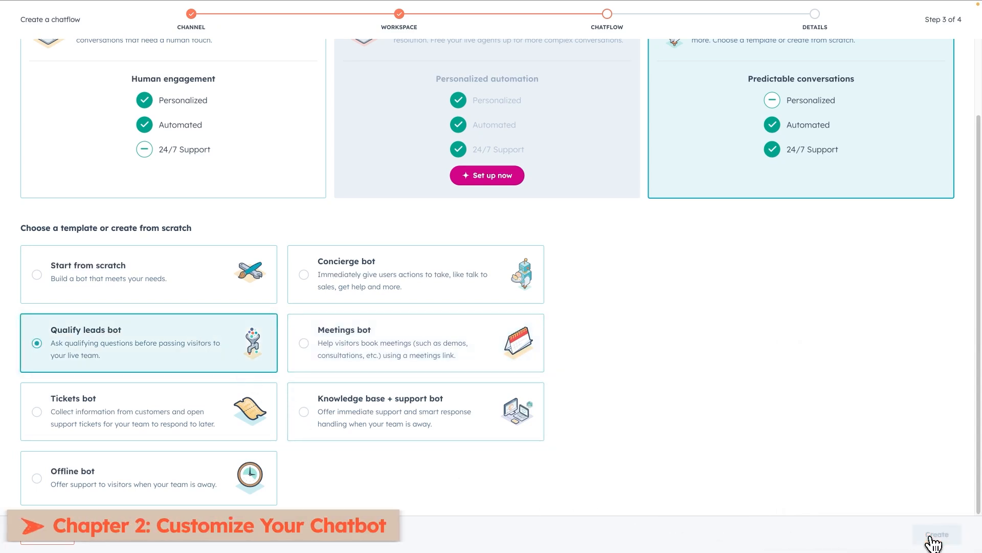
click(936, 534)
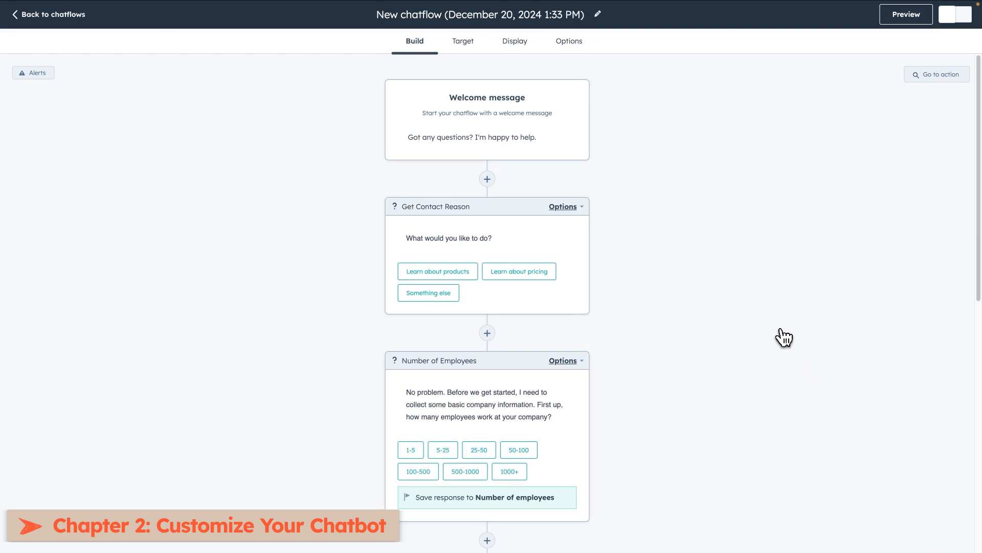
- Review the welcome message and question steps, adding an action slot after the email question
click(487, 119)
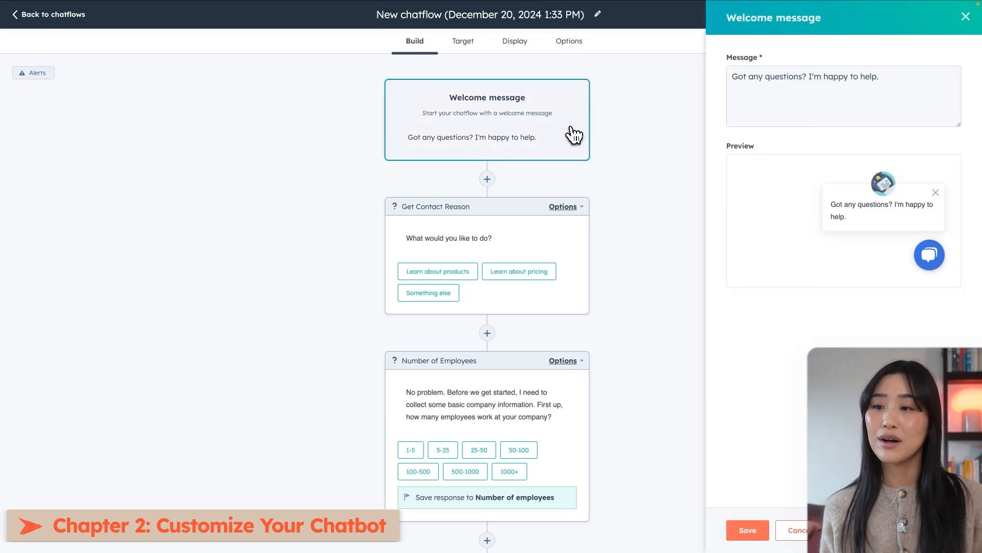
mouse_move(771, 121)
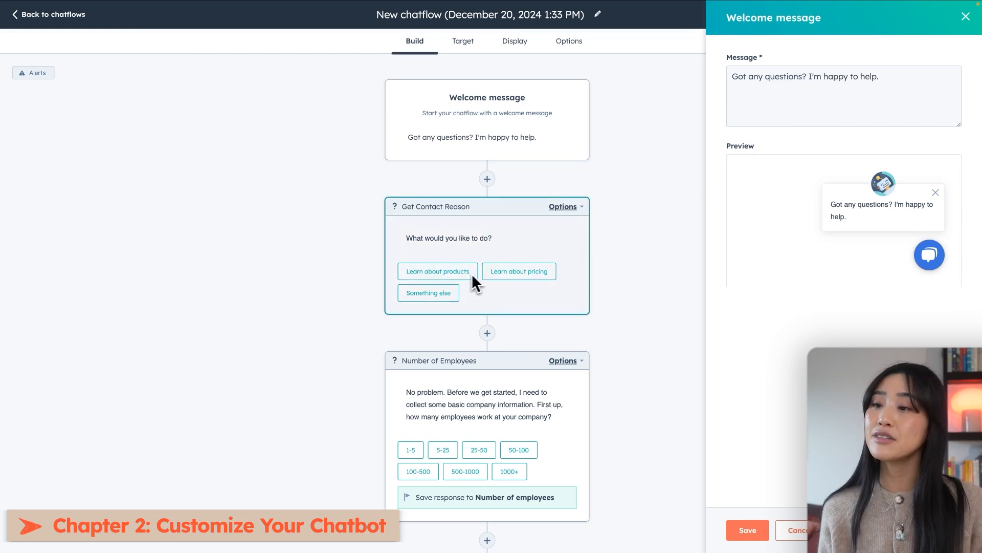
mouse_move(449, 307)
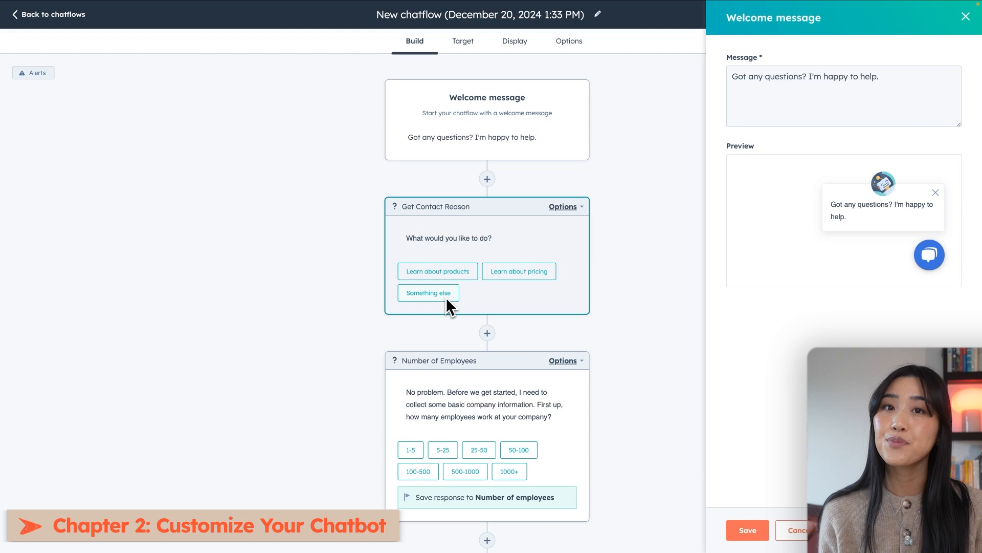
mouse_move(517, 301)
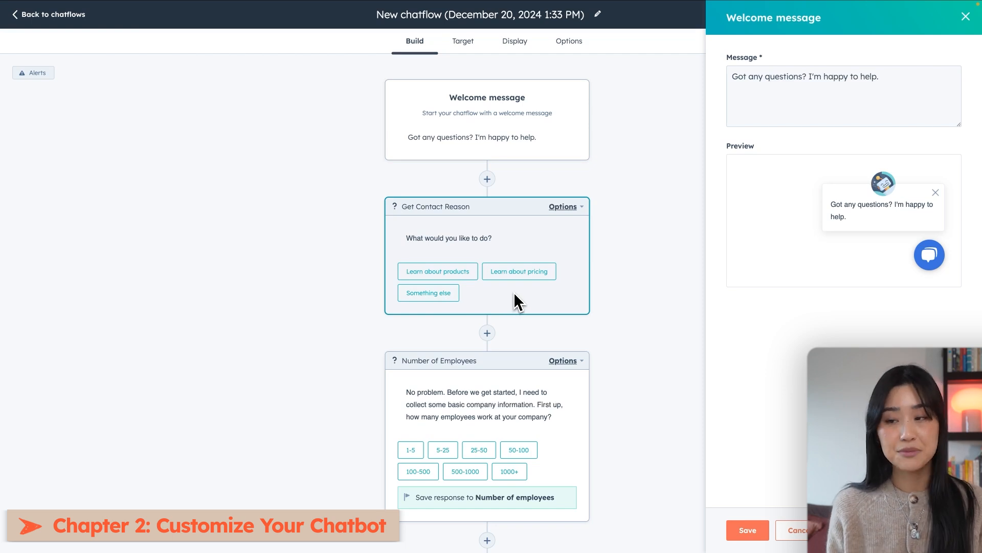
mouse_move(510, 300)
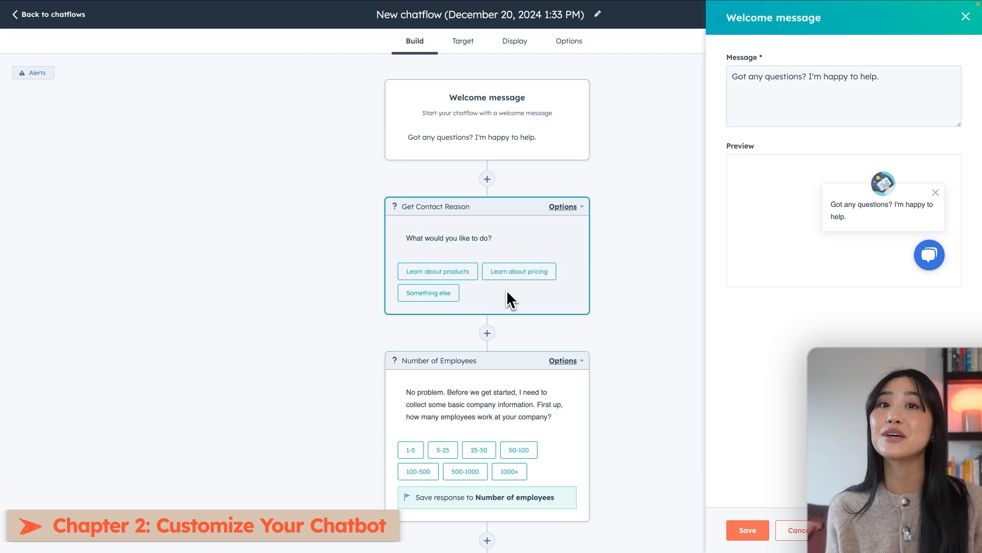
mouse_move(577, 314)
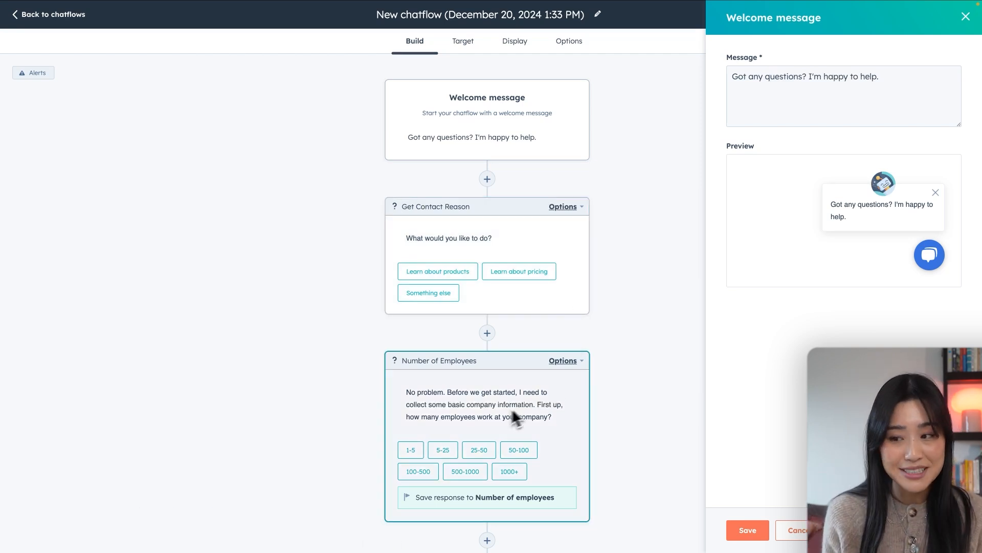
mouse_move(557, 458)
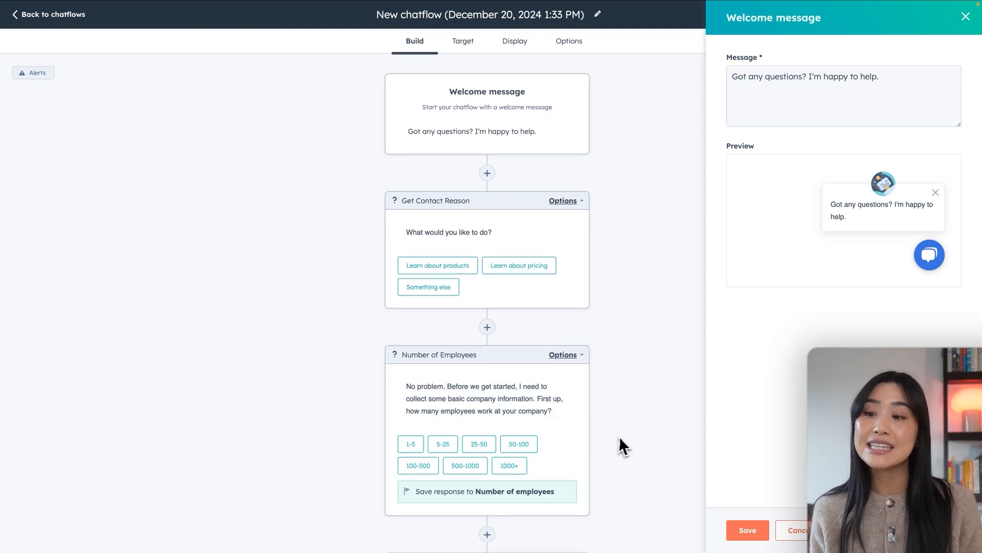
scroll(down, 3)
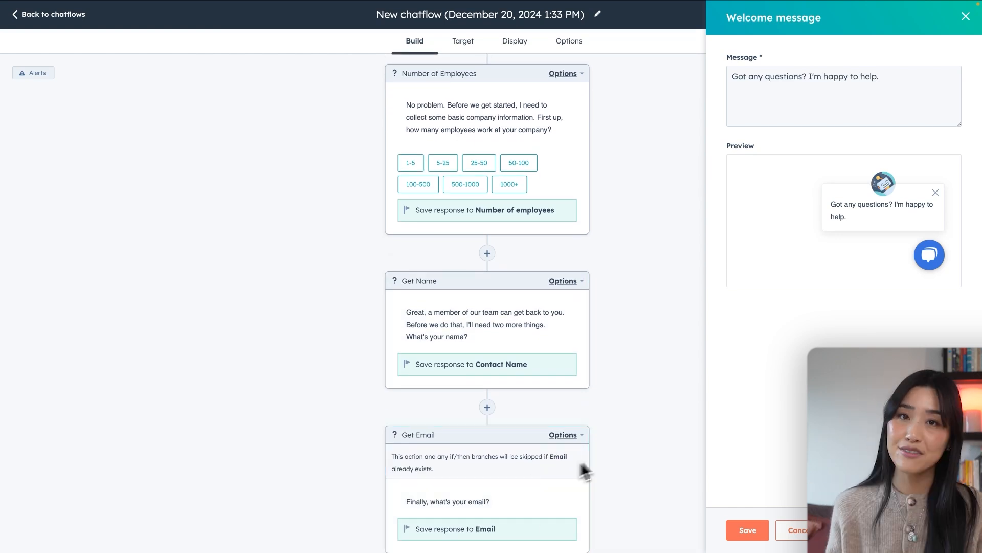
mouse_move(642, 438)
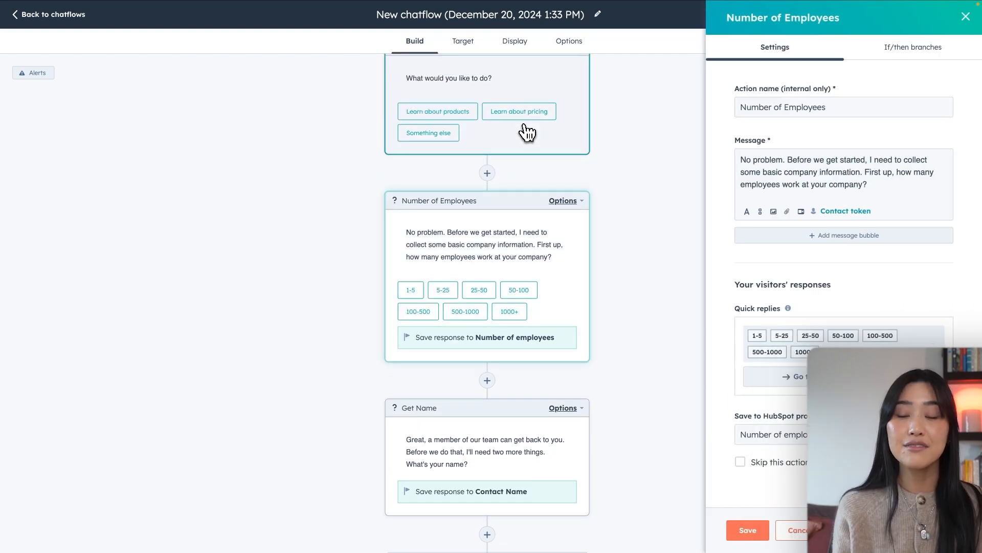
mouse_move(721, 169)
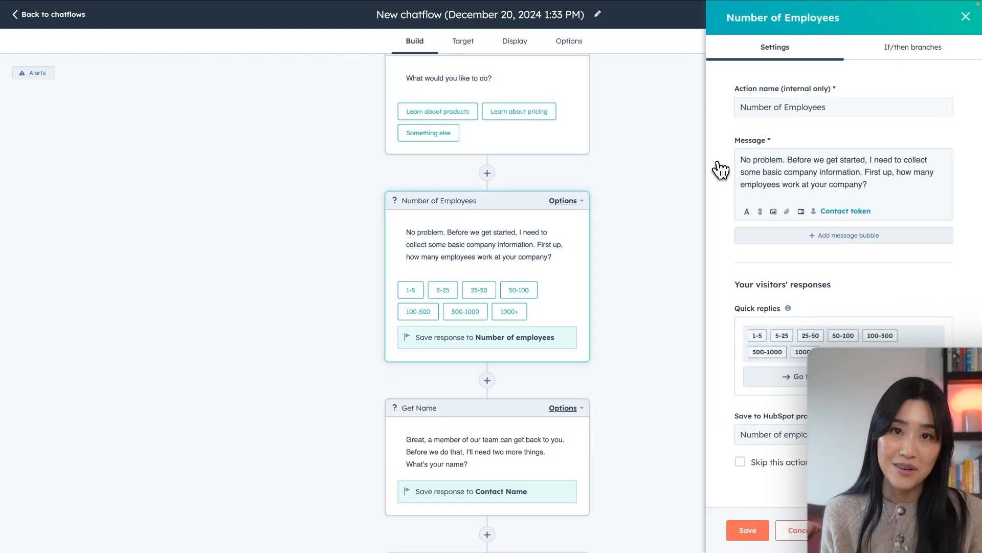
scroll(down, 3)
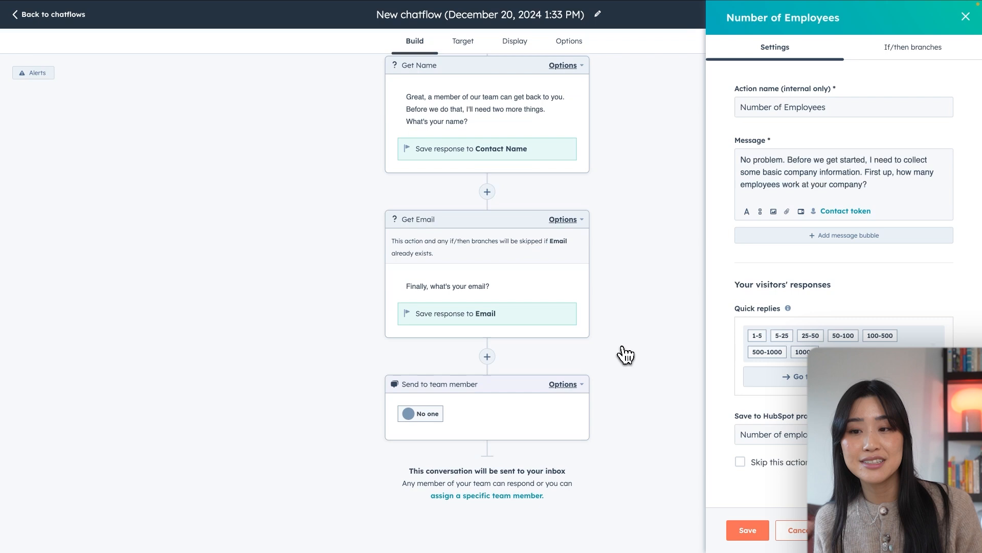
click(486, 356)
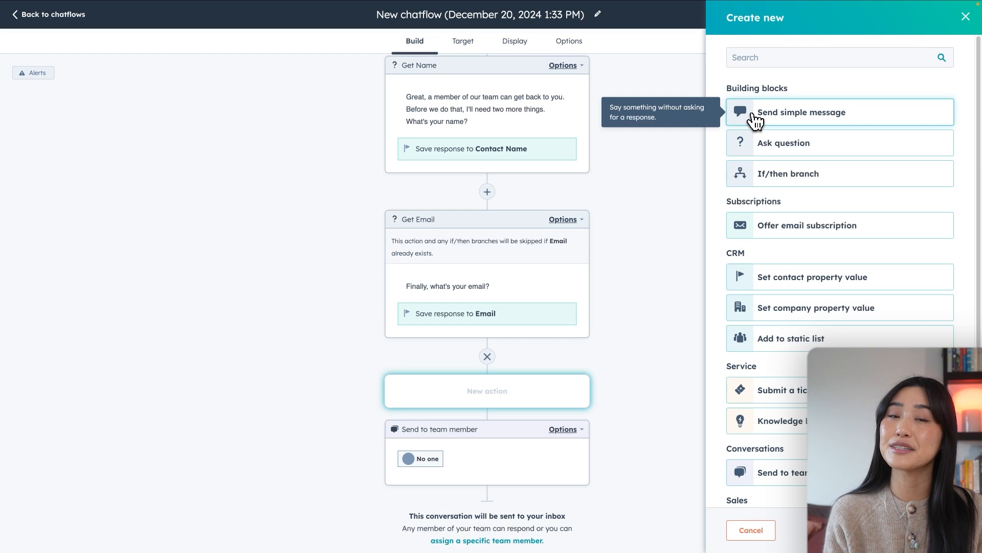
mouse_move(793, 178)
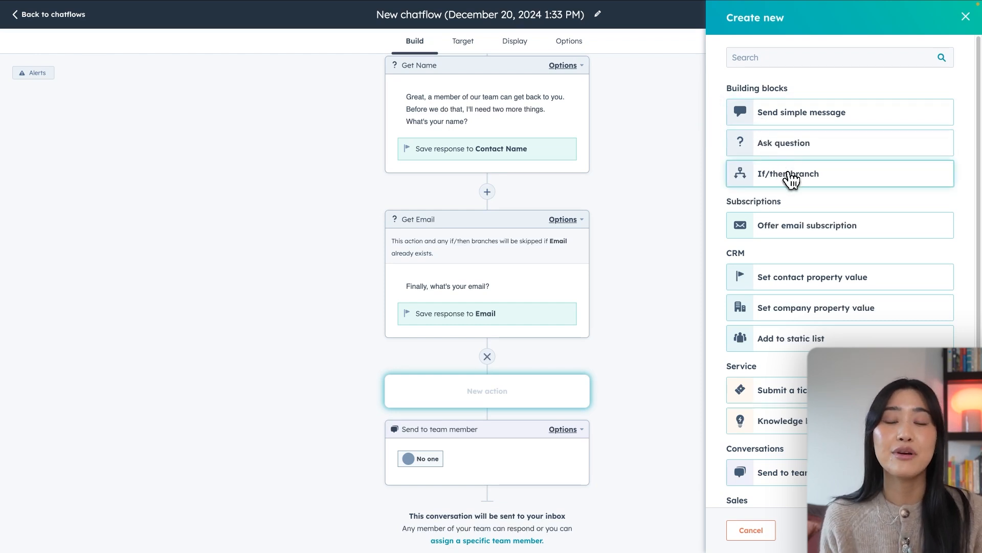
mouse_move(796, 184)
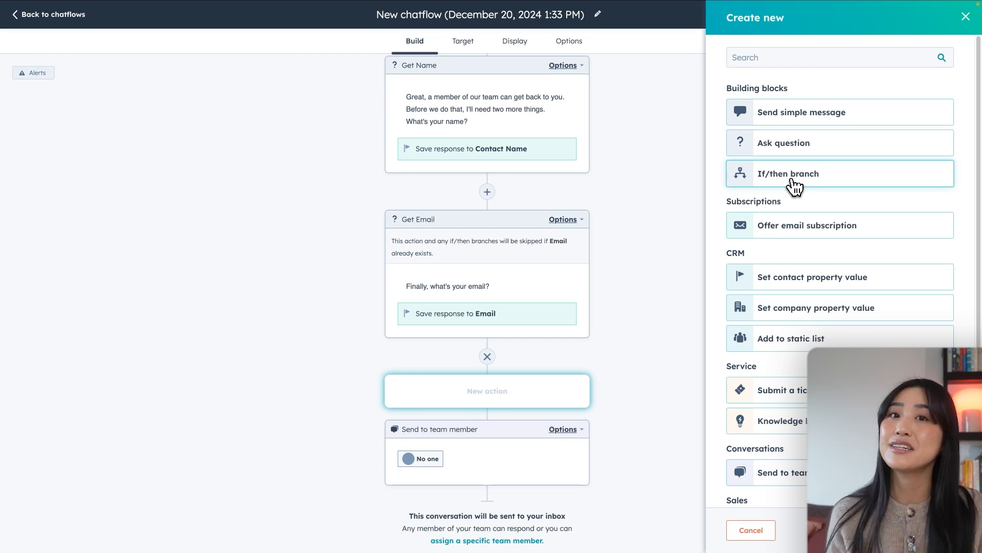
mouse_move(815, 263)
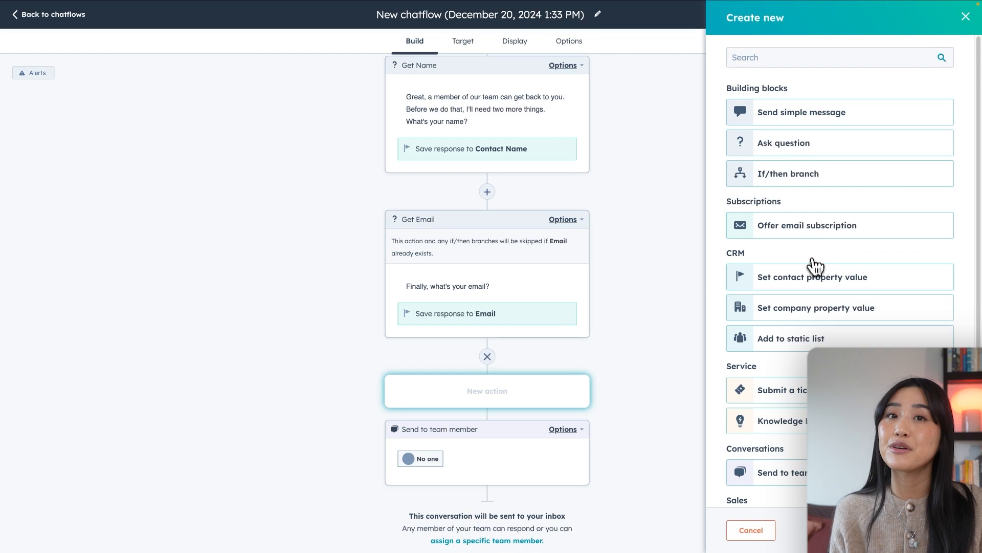
mouse_move(815, 276)
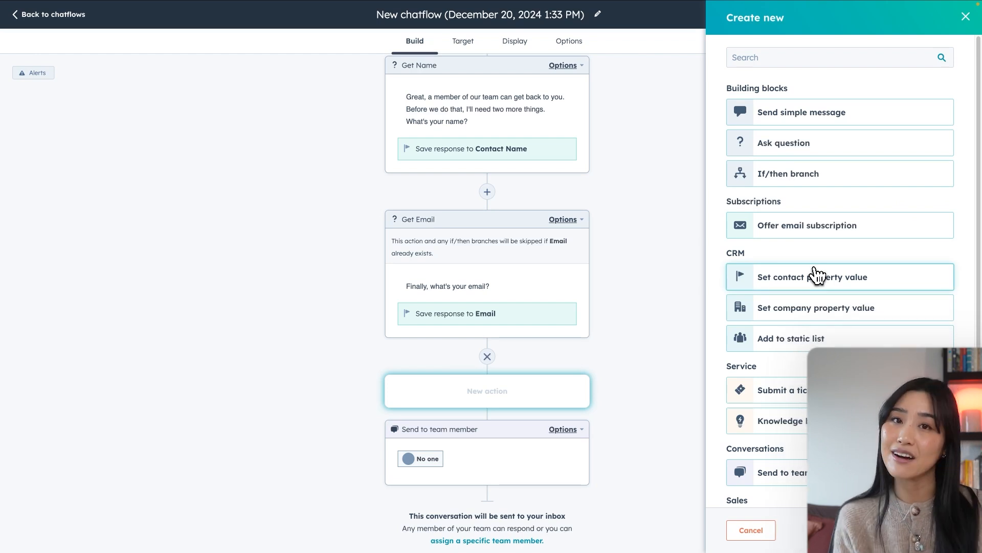
- Cancel the pending new action and scroll through the unchanged chatflow steps
scroll(down, 3)
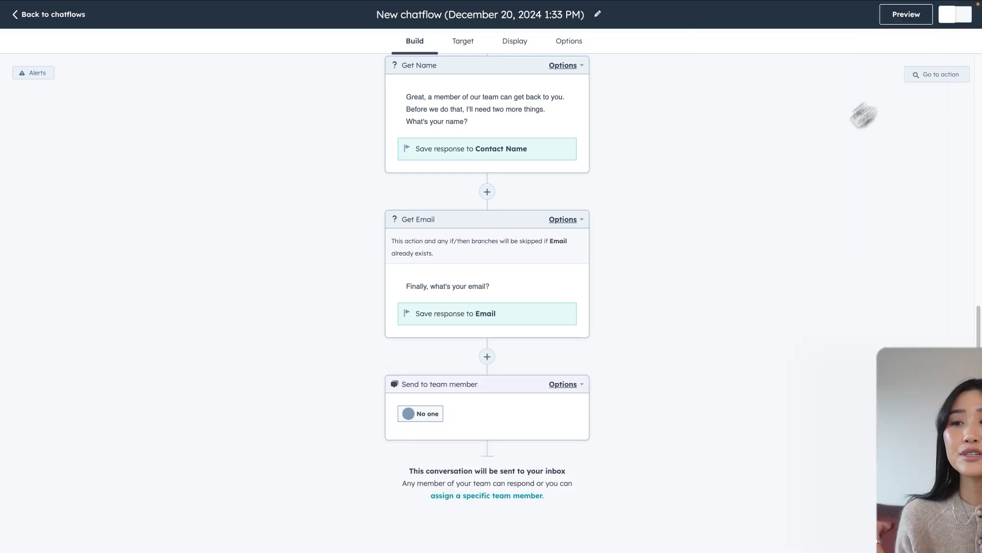
- View the Target settings showing the chat on all website pages
scroll(up, 3)
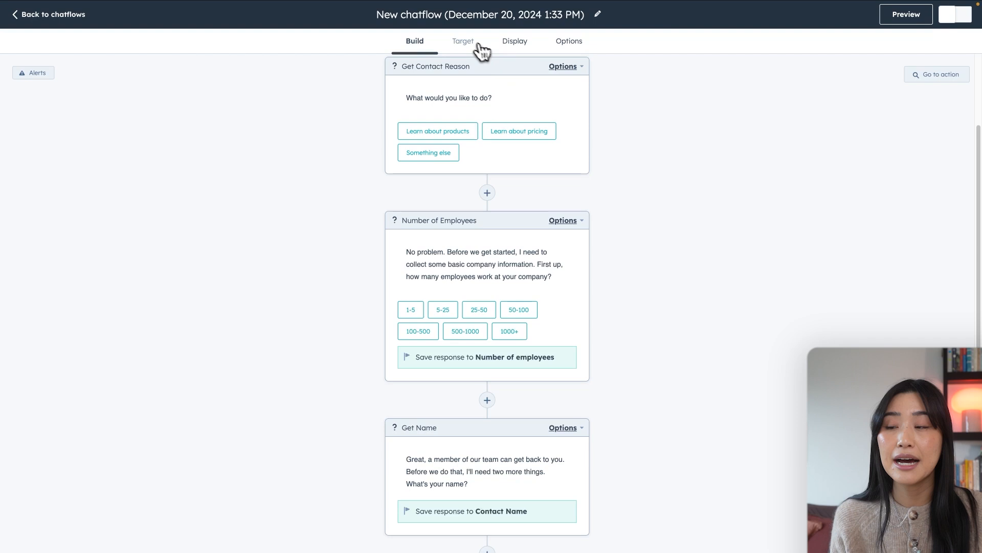
click(463, 41)
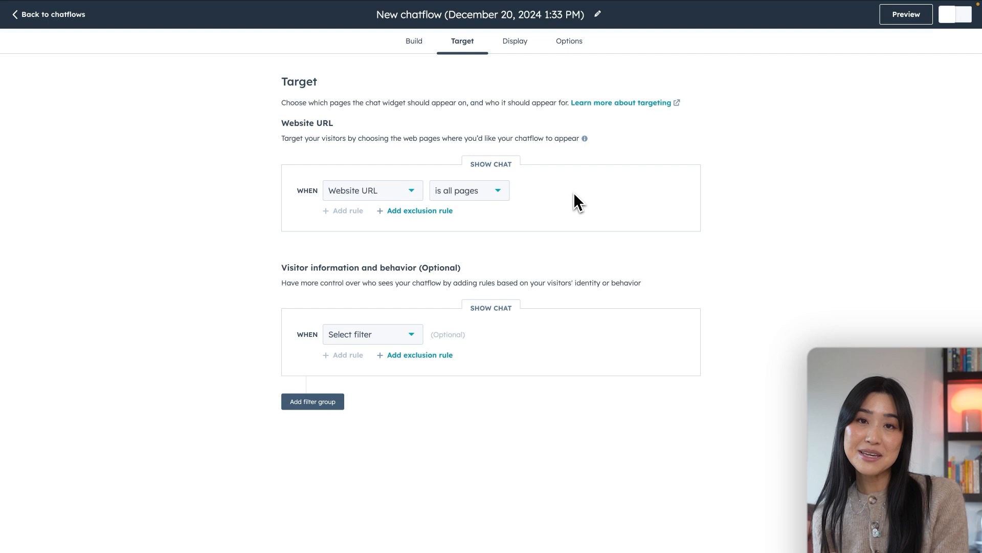
mouse_move(588, 246)
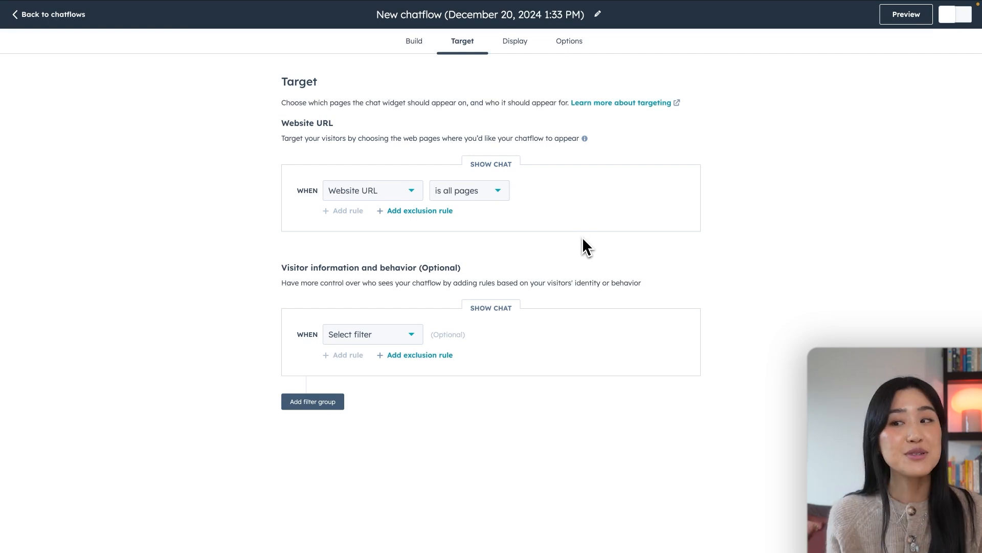
mouse_move(515, 41)
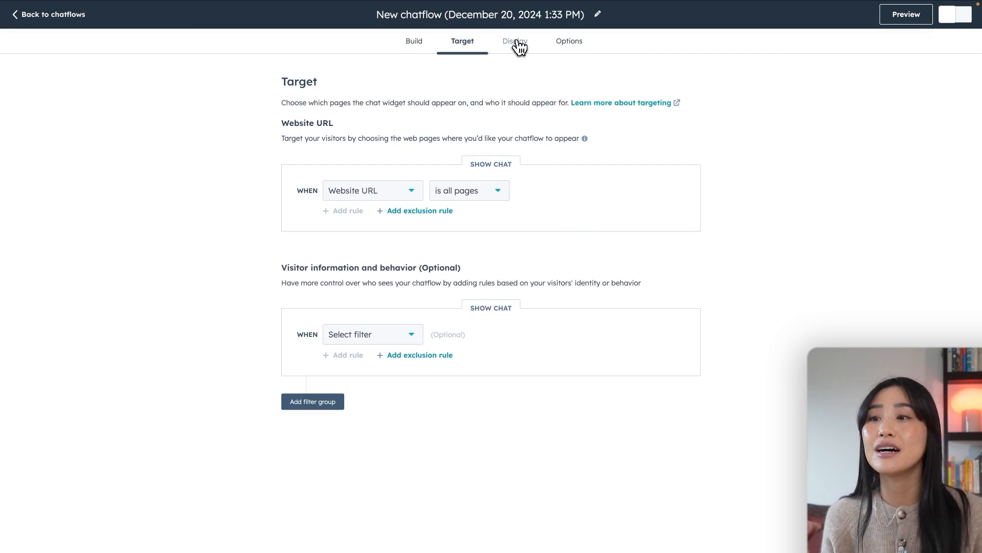
- View the Display settings with the HubBot avatar, heading and widget preview
click(514, 41)
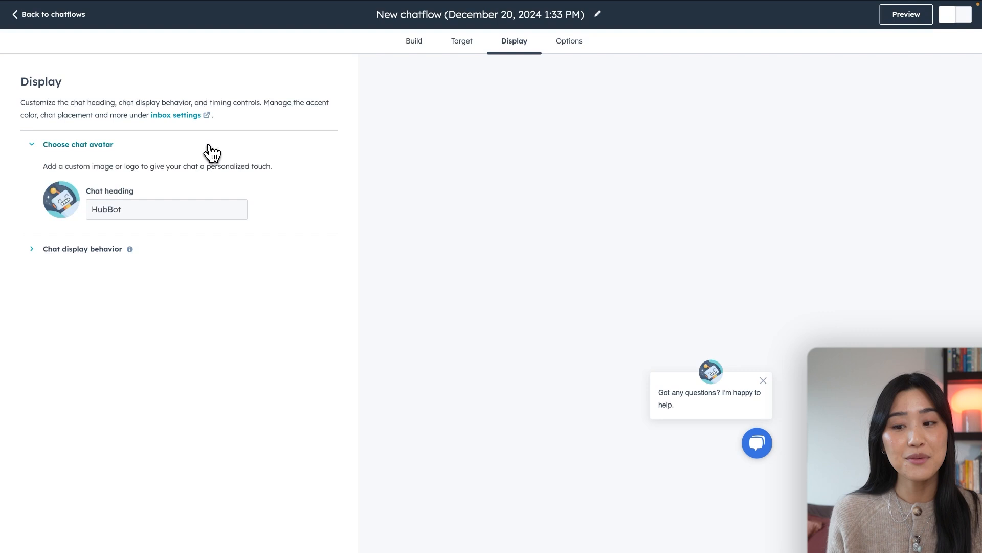
mouse_move(61, 200)
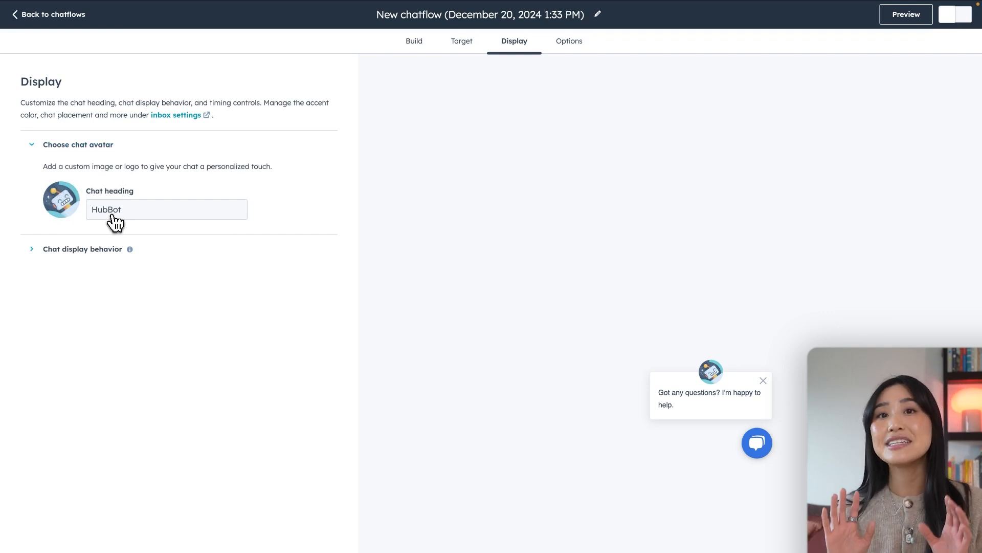
mouse_move(125, 233)
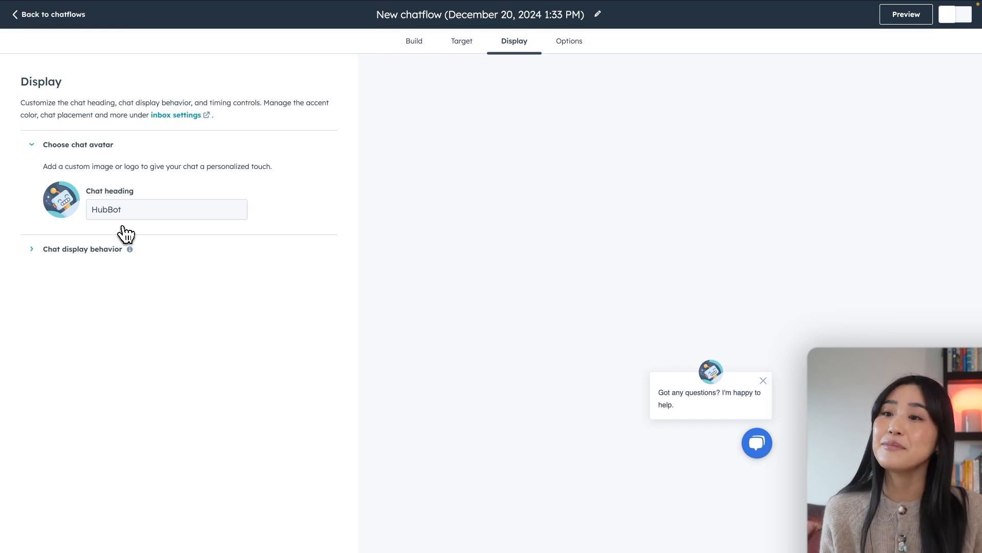
- Set the generic error message to 'Oops! That wasn't supposed to happen 😳 Please try that again.'
click(568, 41)
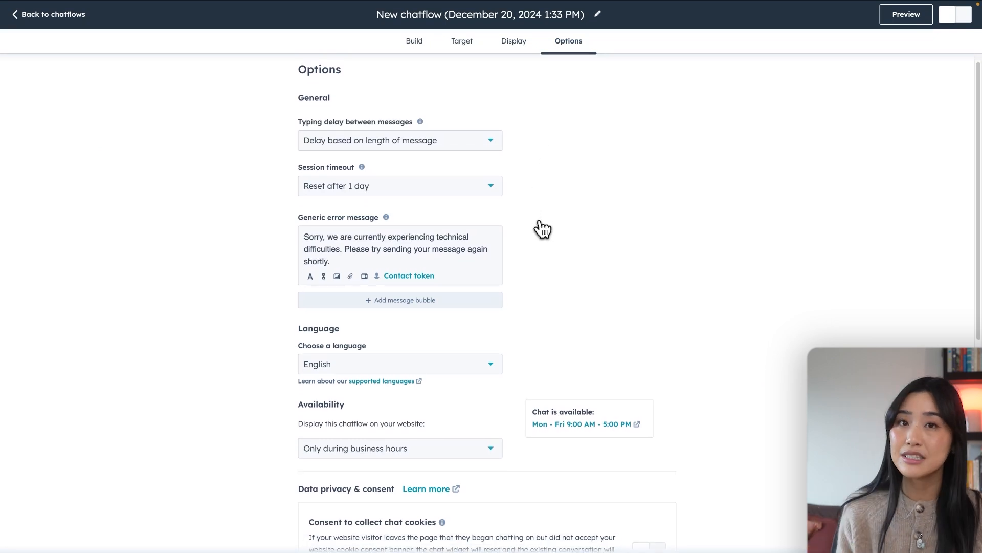
mouse_move(405, 254)
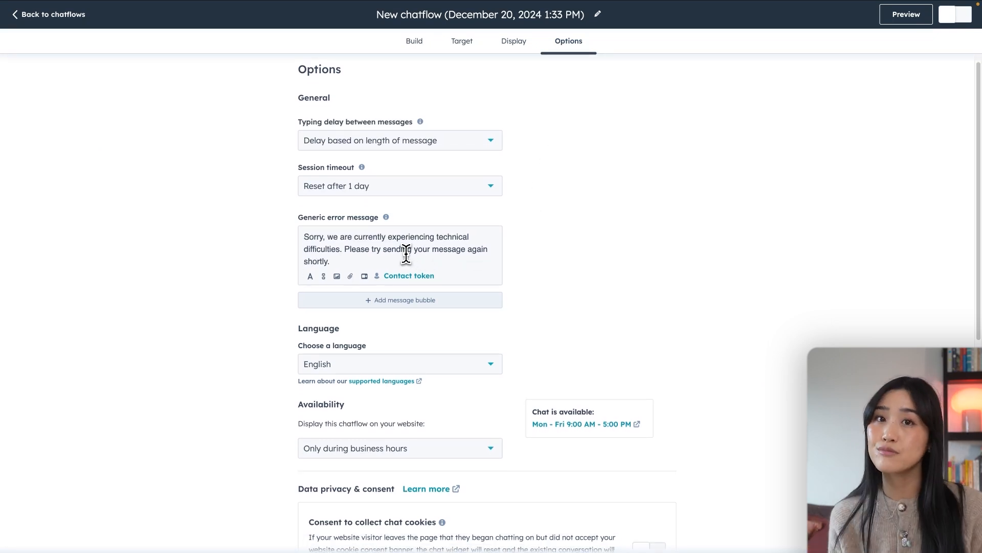
triple_click(399, 249)
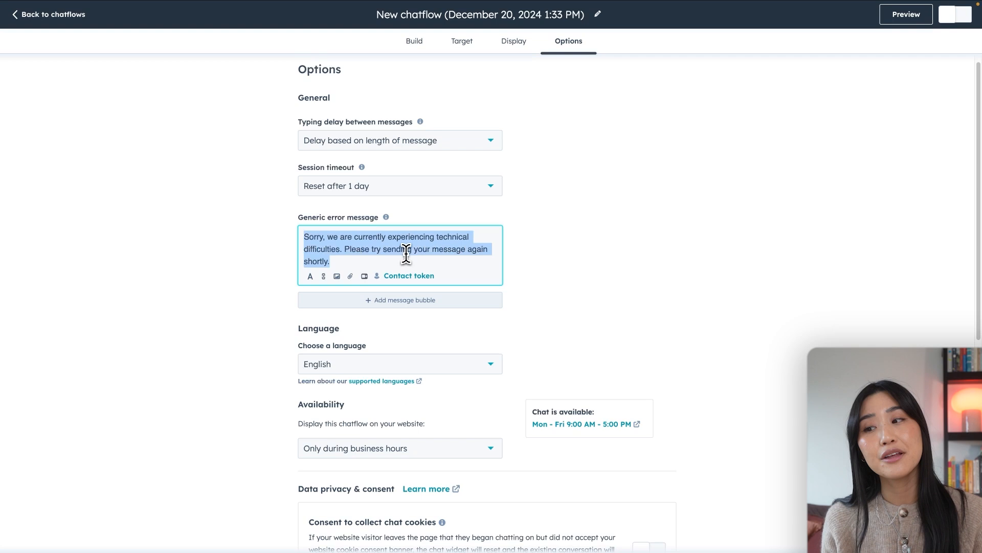
text(Oops! That wasn't supposed to happen 😳 Please try that again.)
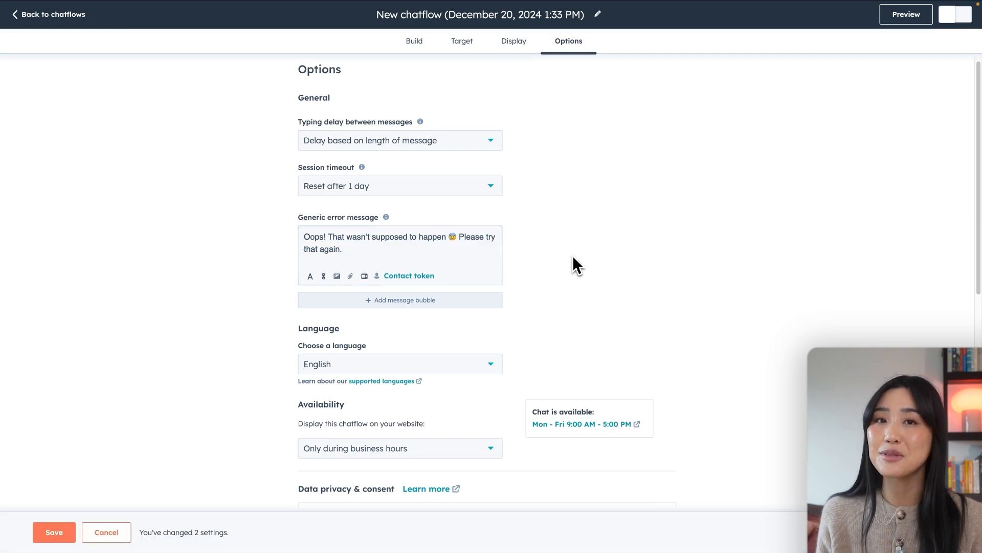